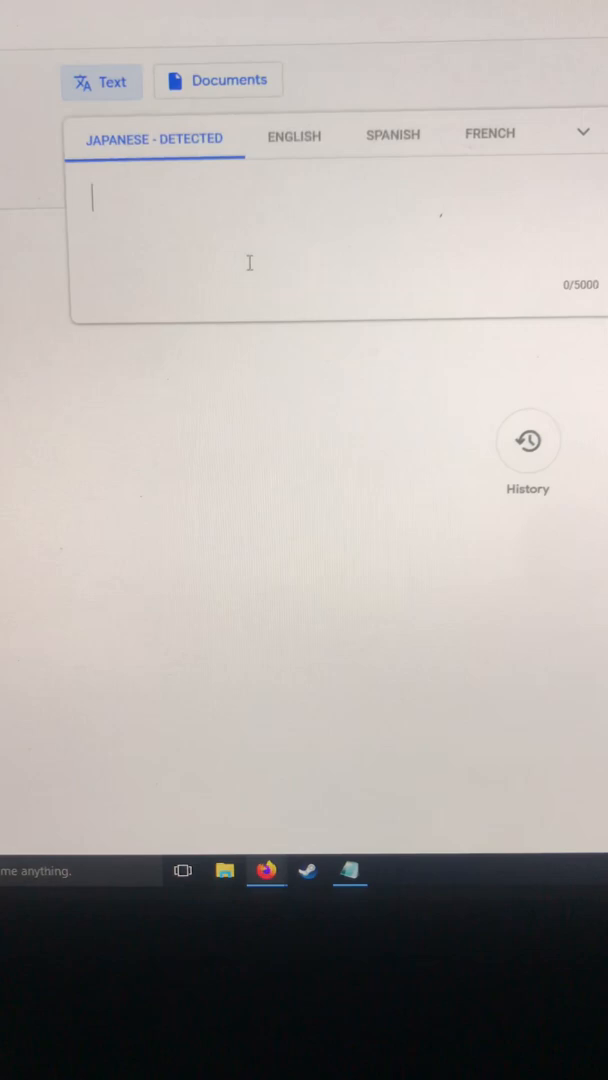
Type 'hai' into the Google Translate source box in Latin letters
text(h)
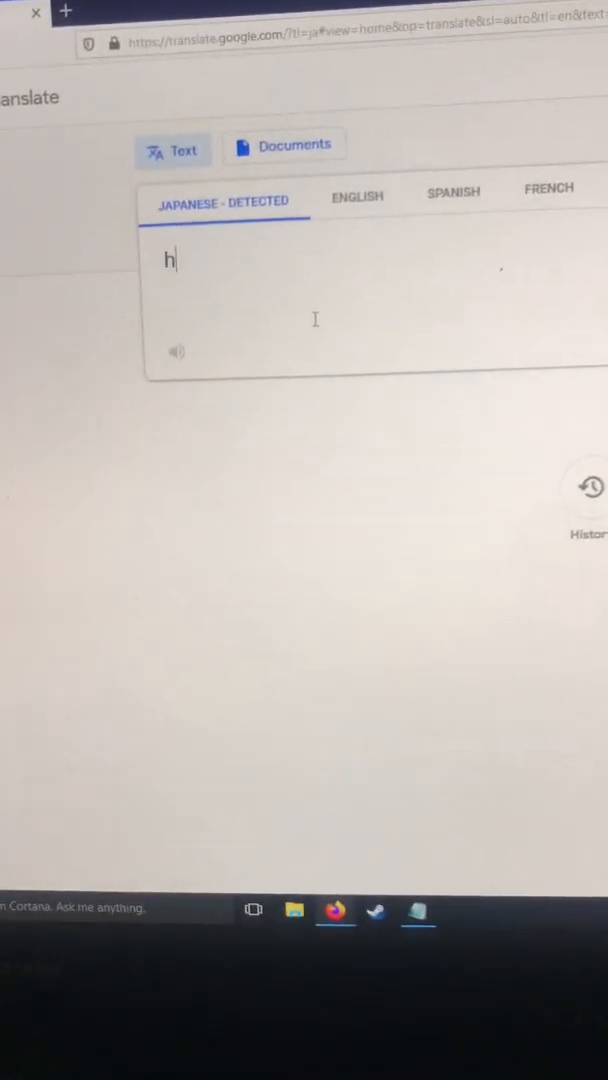
text(ai)
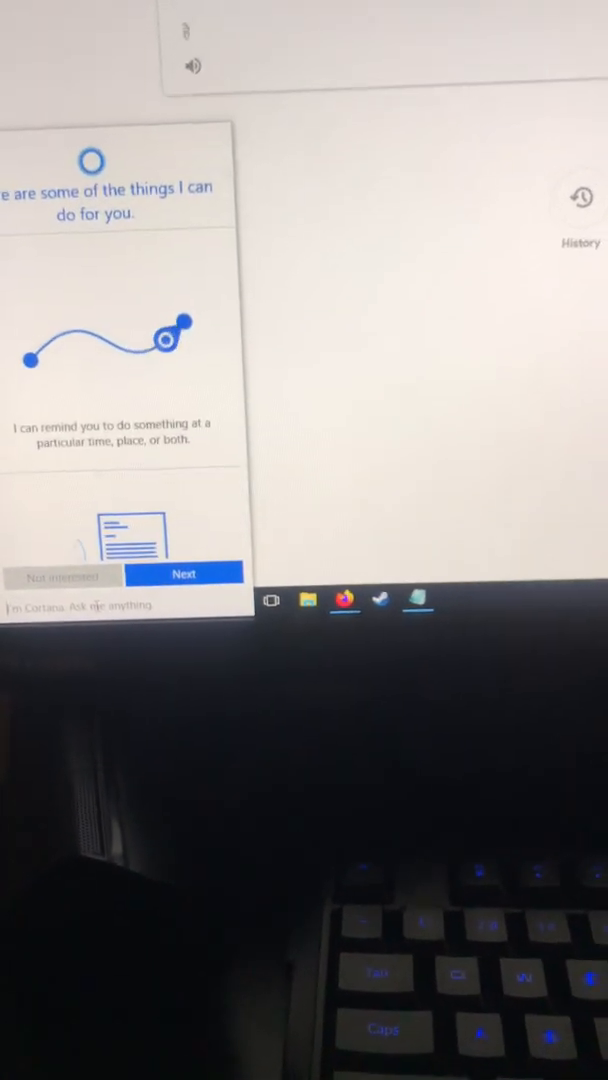
Search Windows for 'language' to reach Region & language settings
click(184, 574)
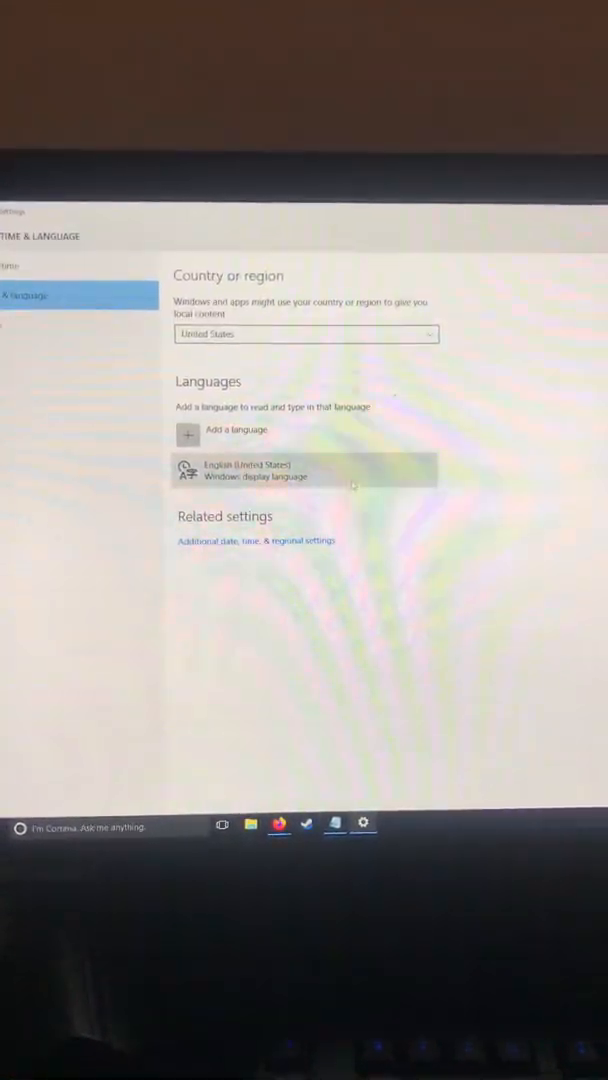
Add 日本語 (Japanese) as a language and view its options
click(237, 430)
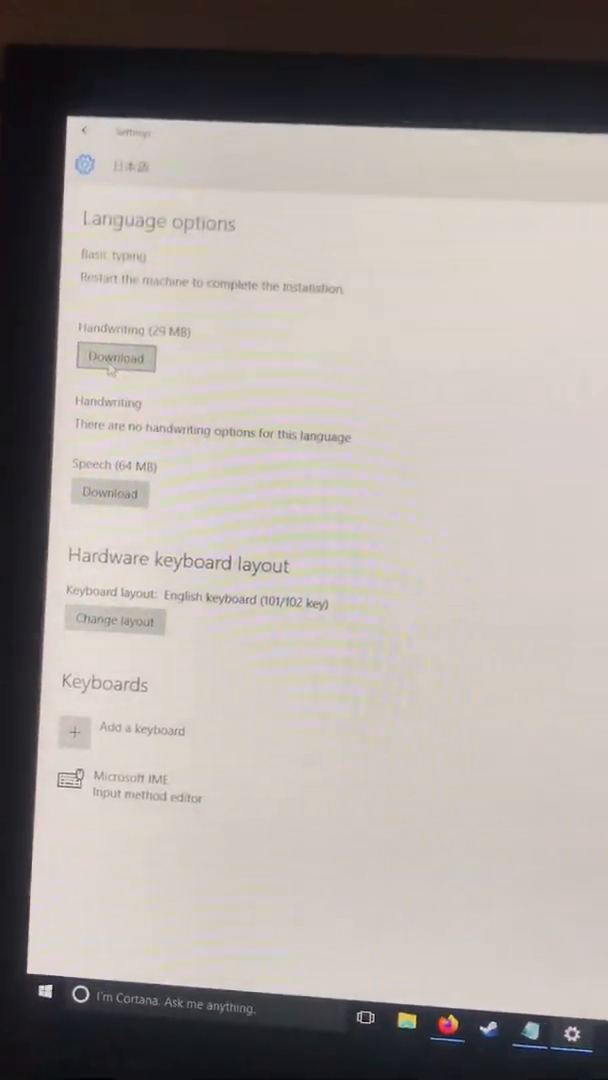
Download the Japanese handwriting pack, then go back to Google Translate
click(115, 357)
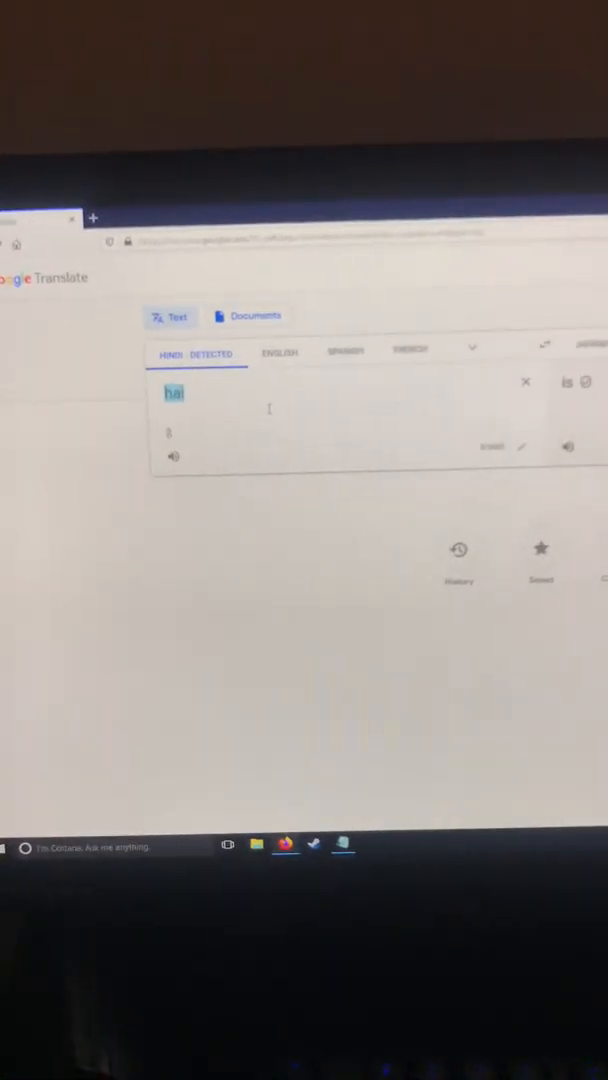
Replace stray text 'vjjhgj' with 'hai' in the translator source box
text(vjjhgj)
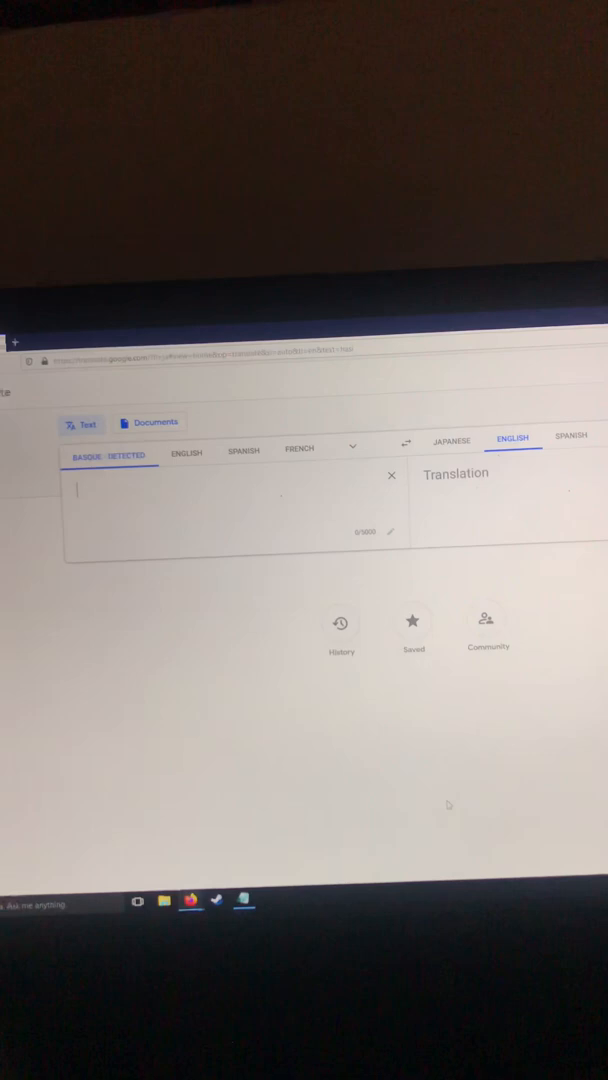
text(h)
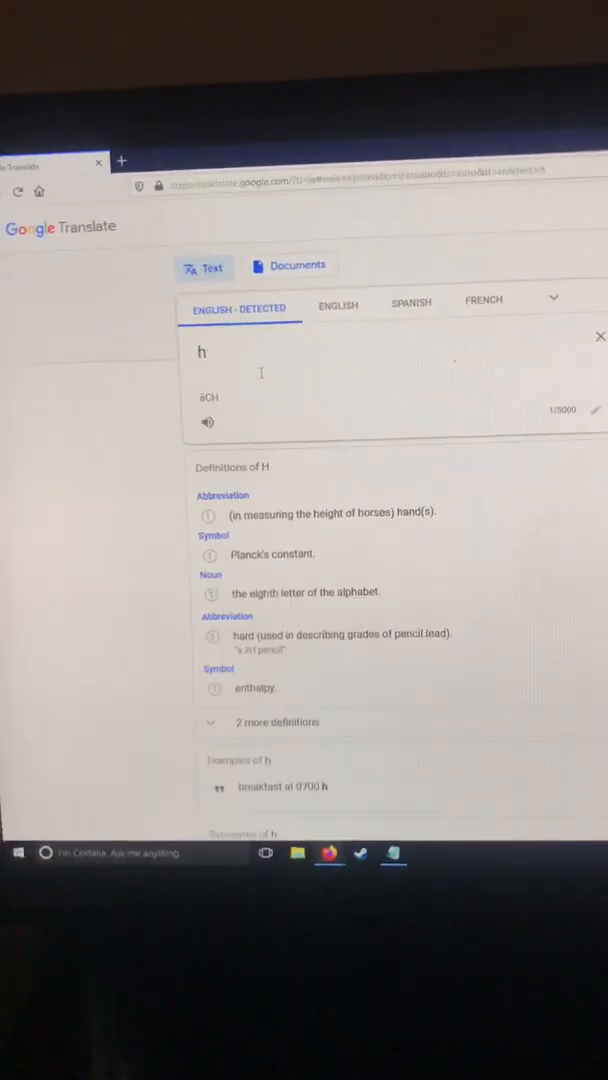
text(ai)
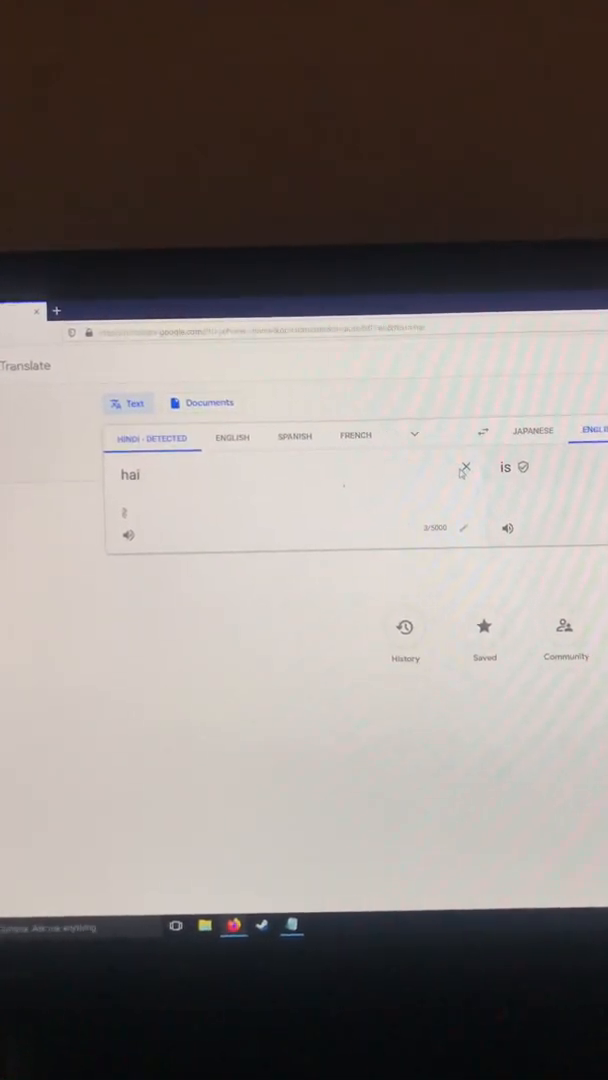
Clear the source box and switch the taskbar input language to Japanese Microsoft IME
click(462, 470)
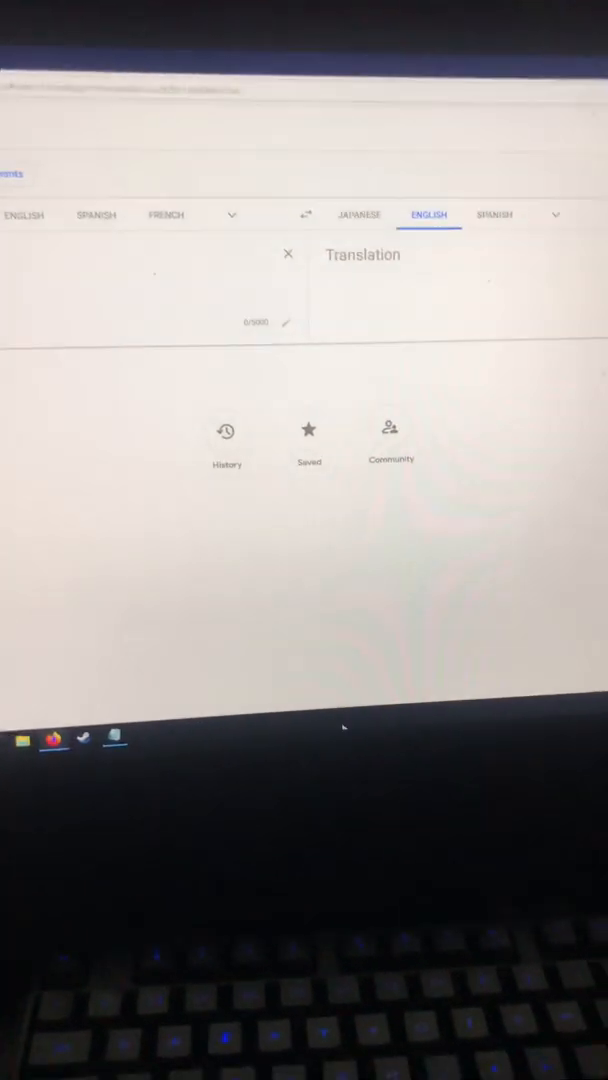
right_click(340, 745)
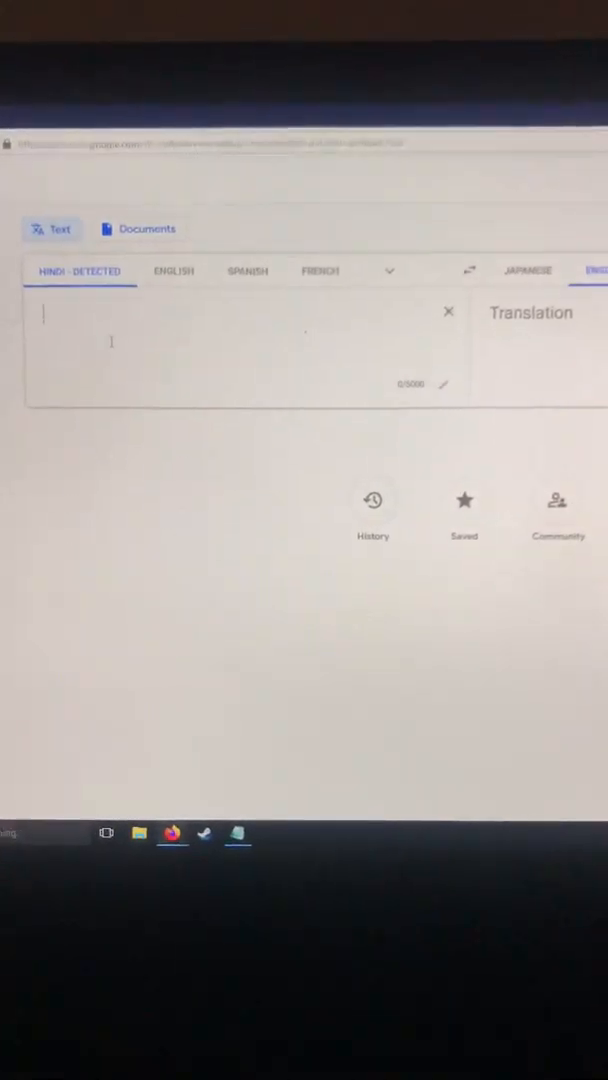
Type 'hai wakarimasu' and choose the kanji candidate 分かります, giving ハイ分かります
text(hai)
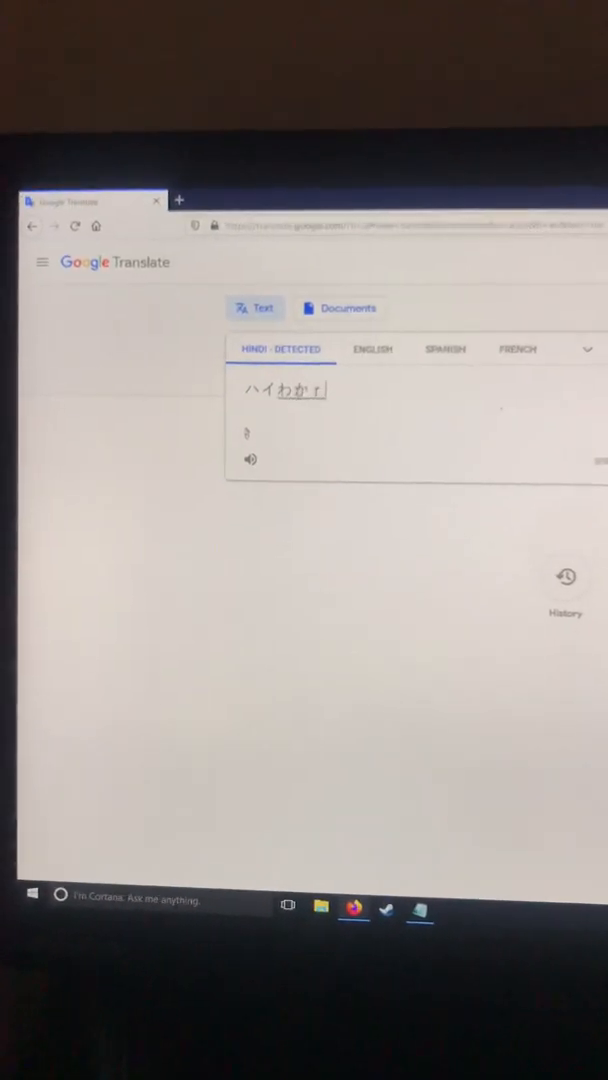
text(わかります)
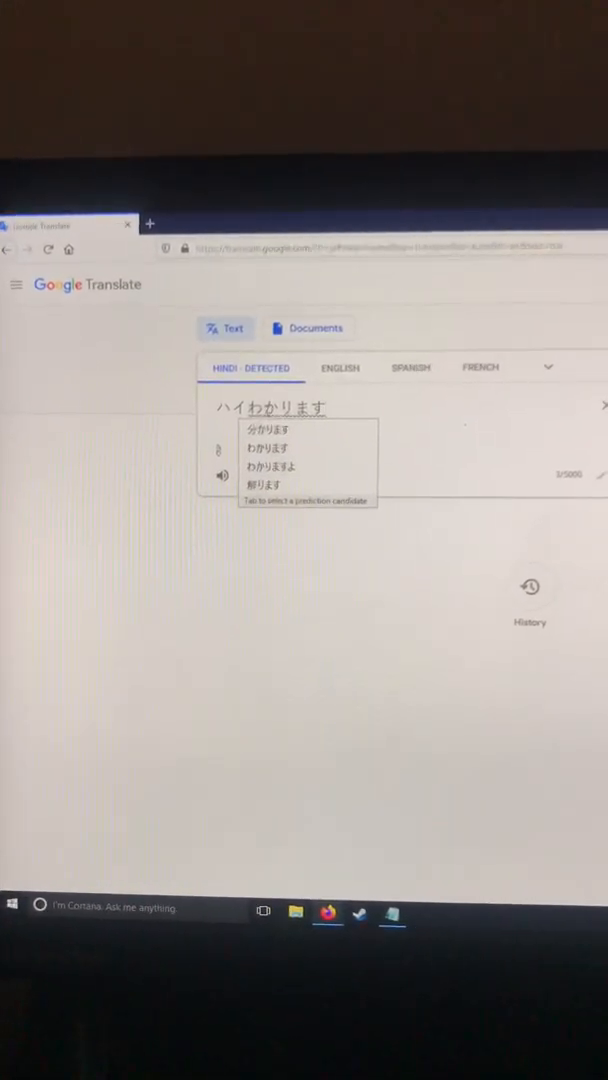
click(266, 430)
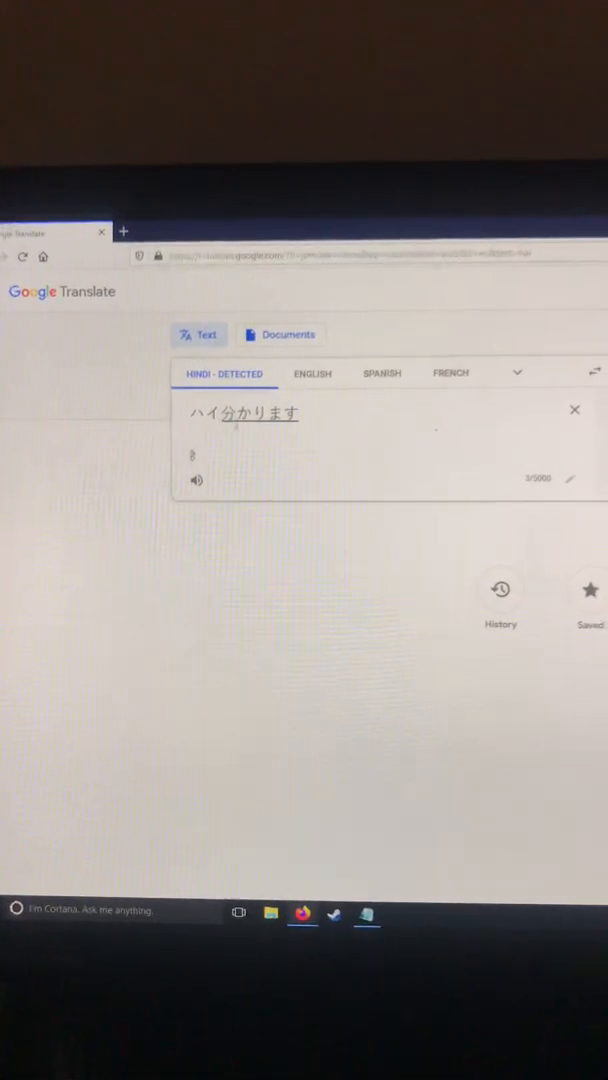